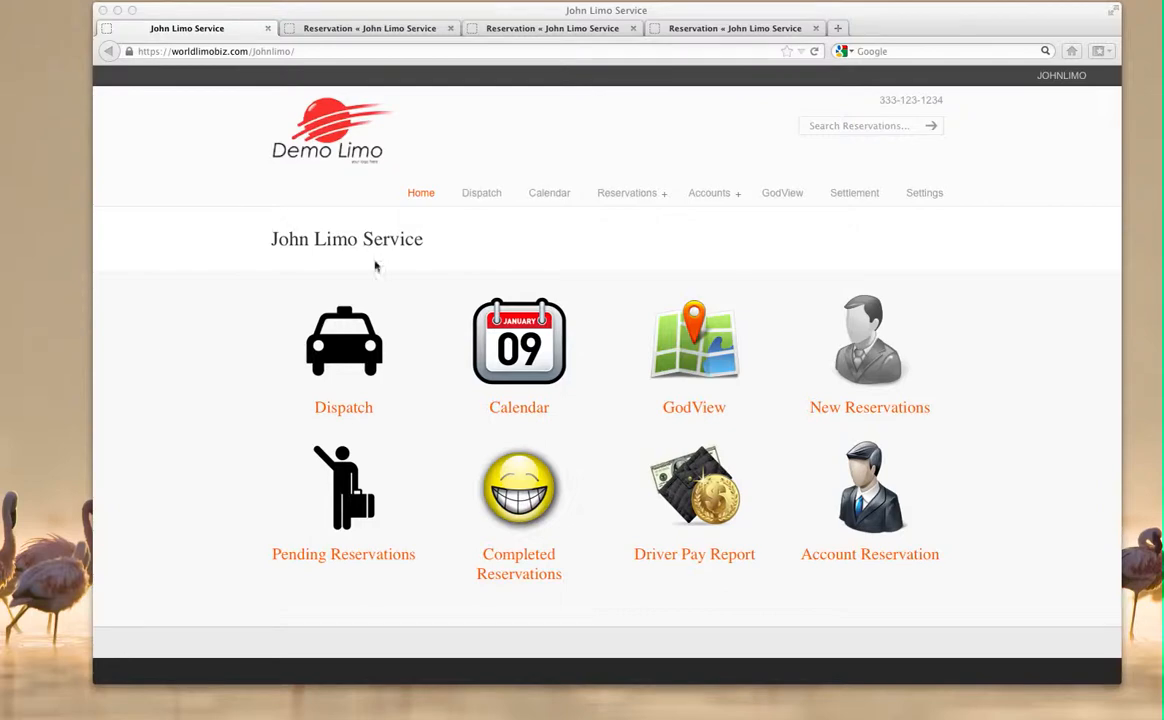
mouse_move(996, 286)
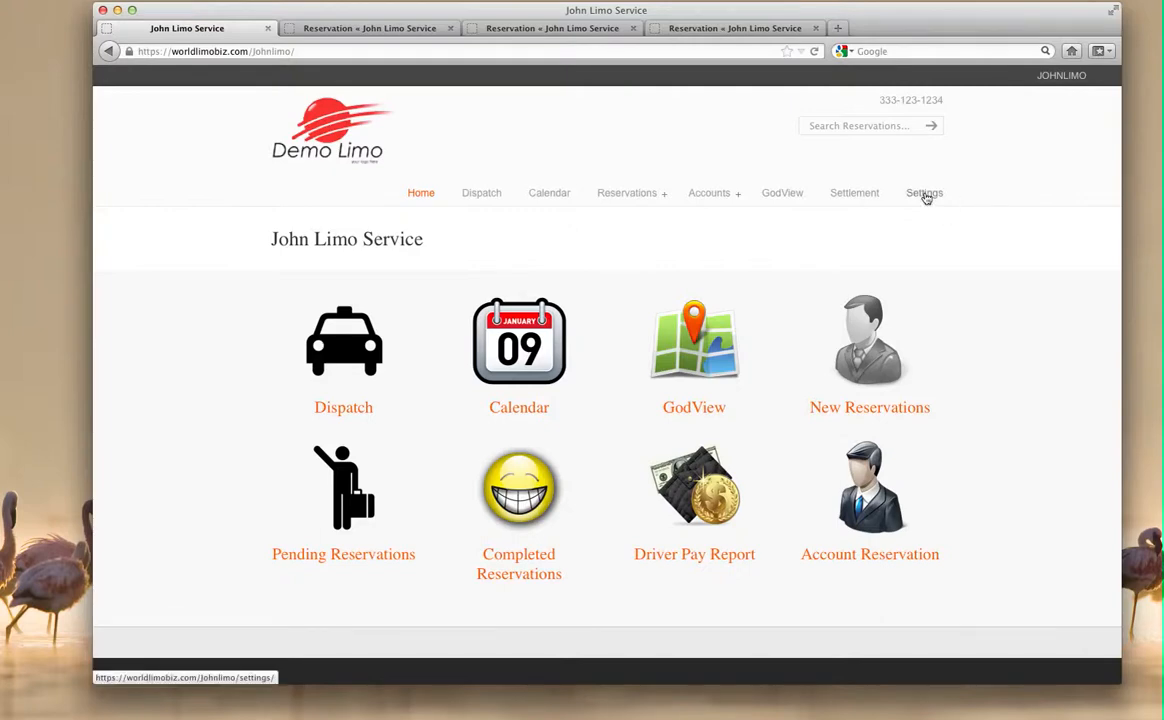
Go to Settings and bring up the empty Affiliates list
left_click(924, 192)
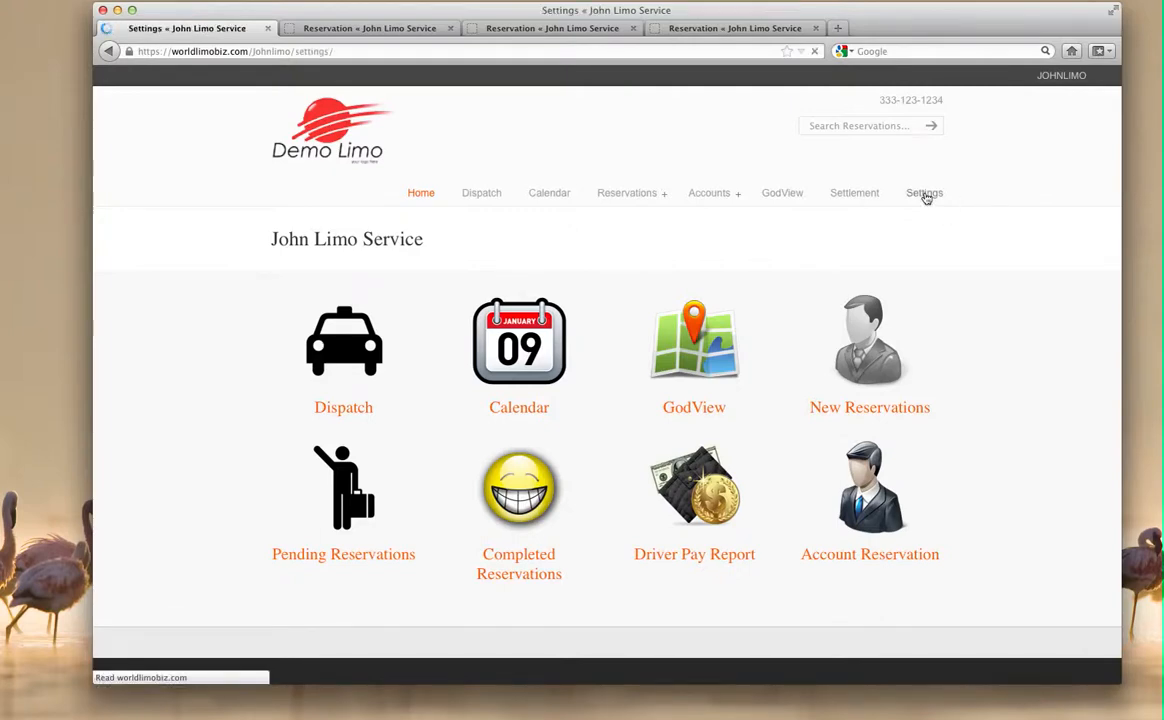
left_click(924, 192)
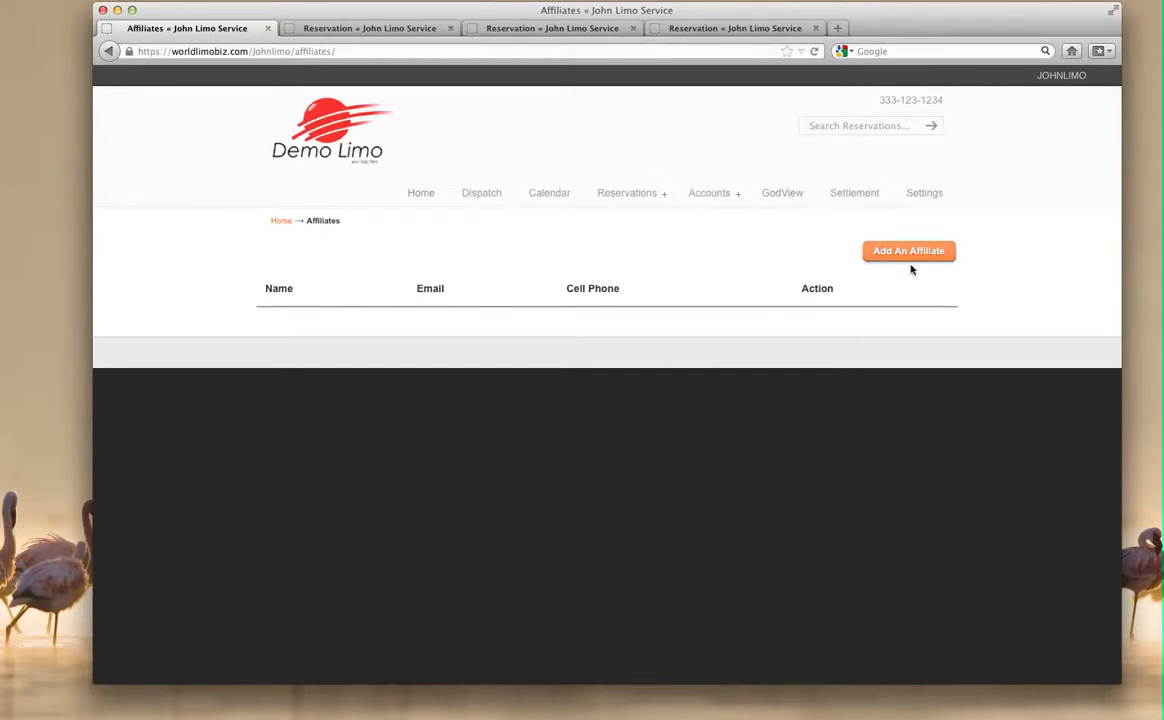
left_click(908, 252)
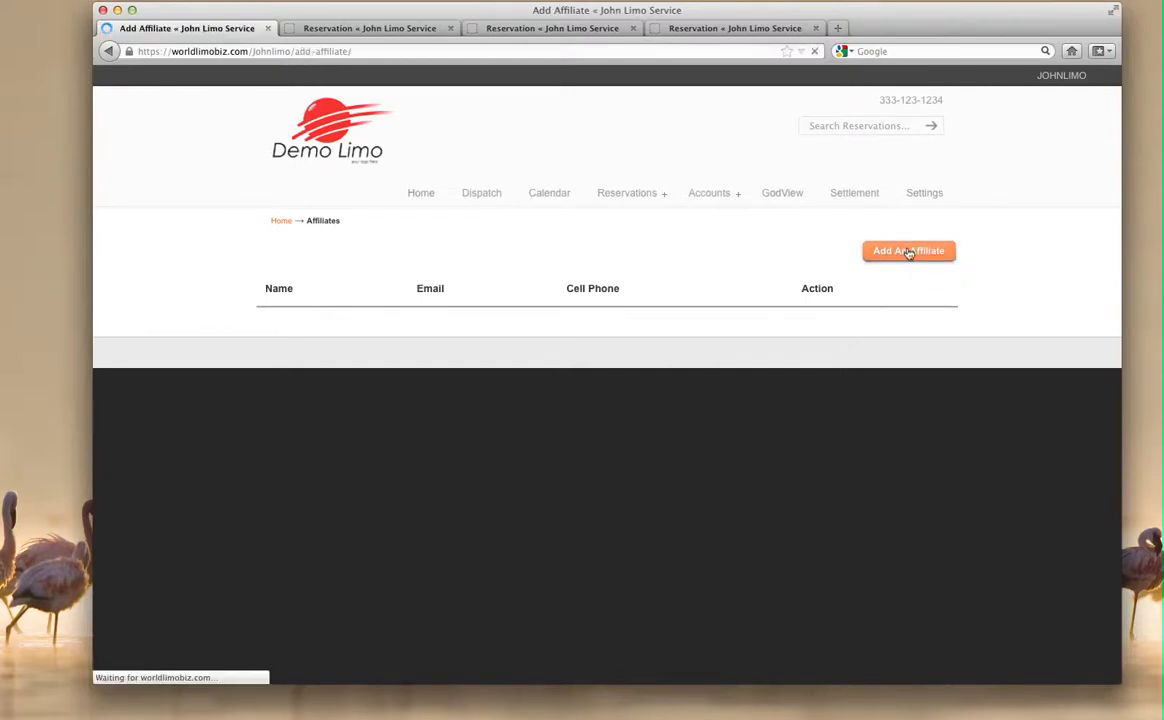
left_click(908, 252)
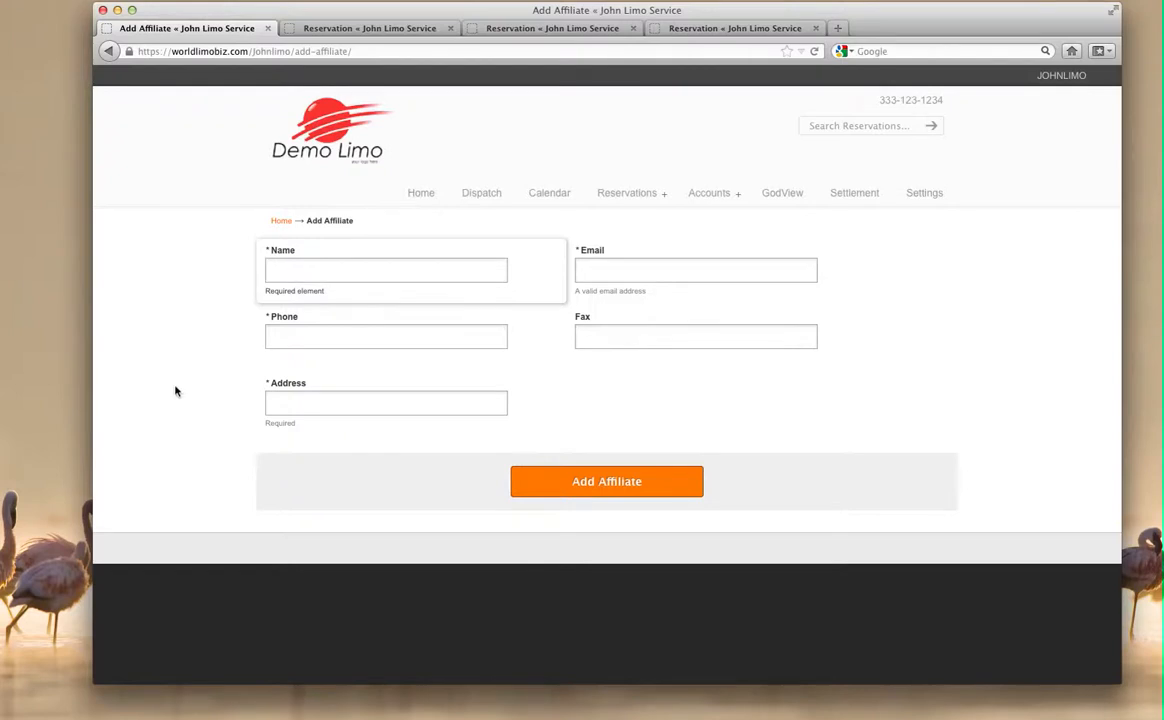
type("ABC")
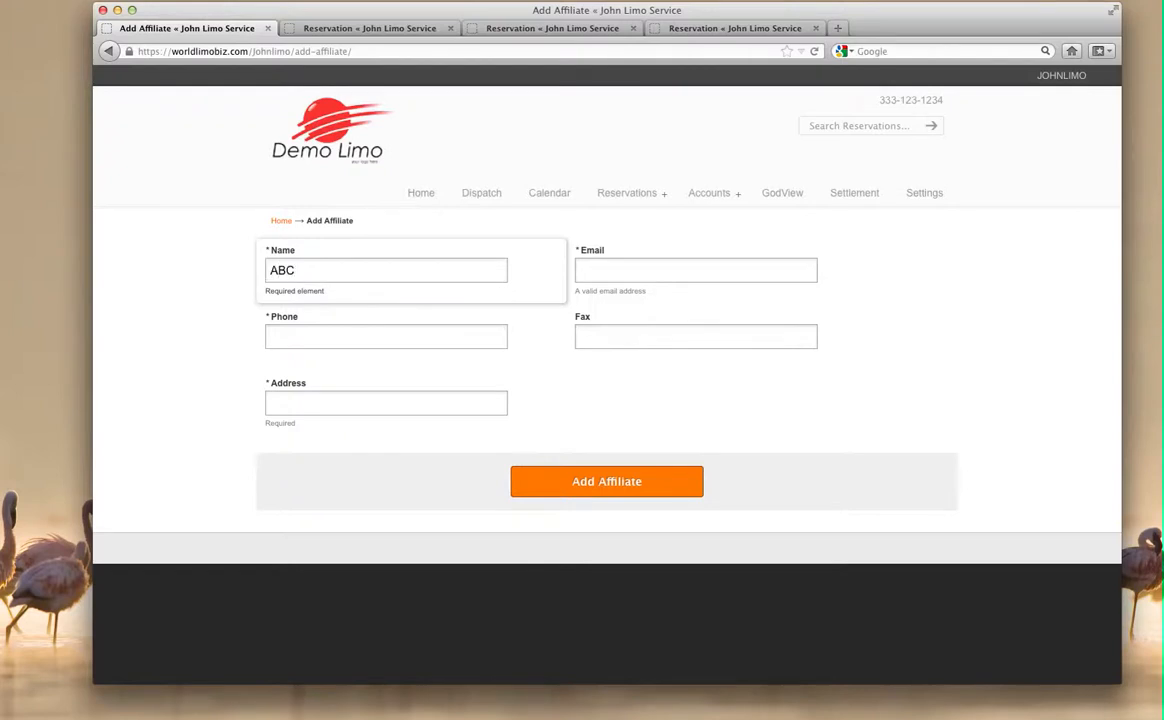
type("Limo Ser")
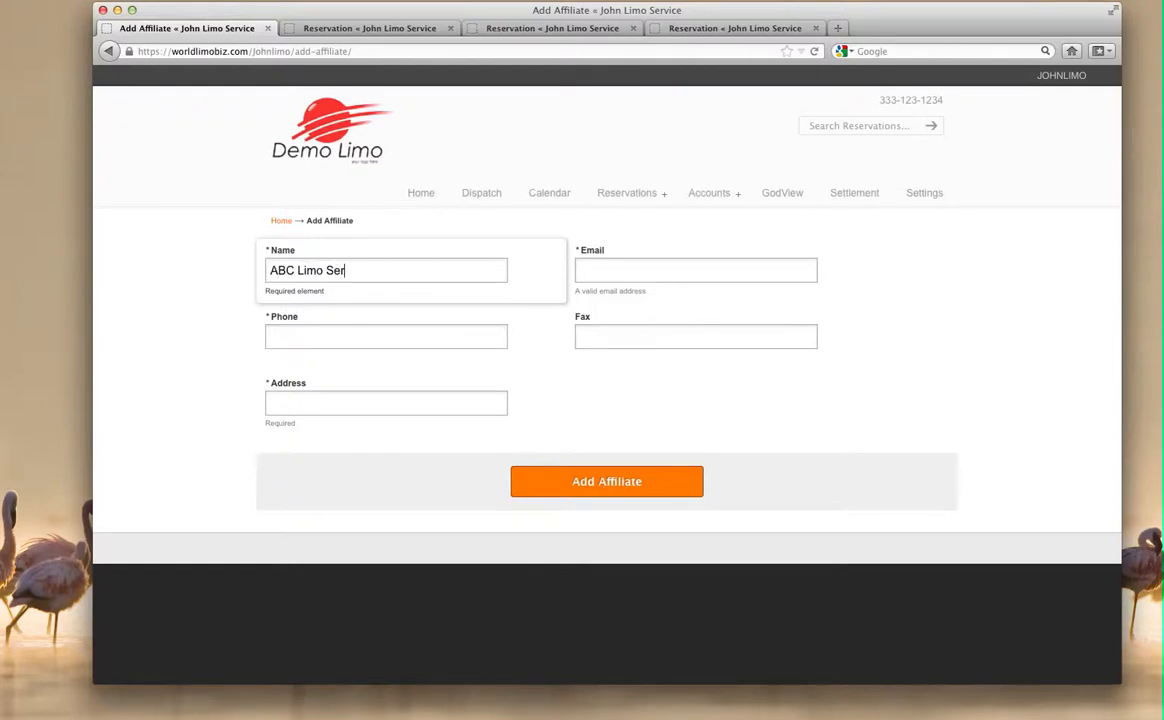
left_click(696, 270)
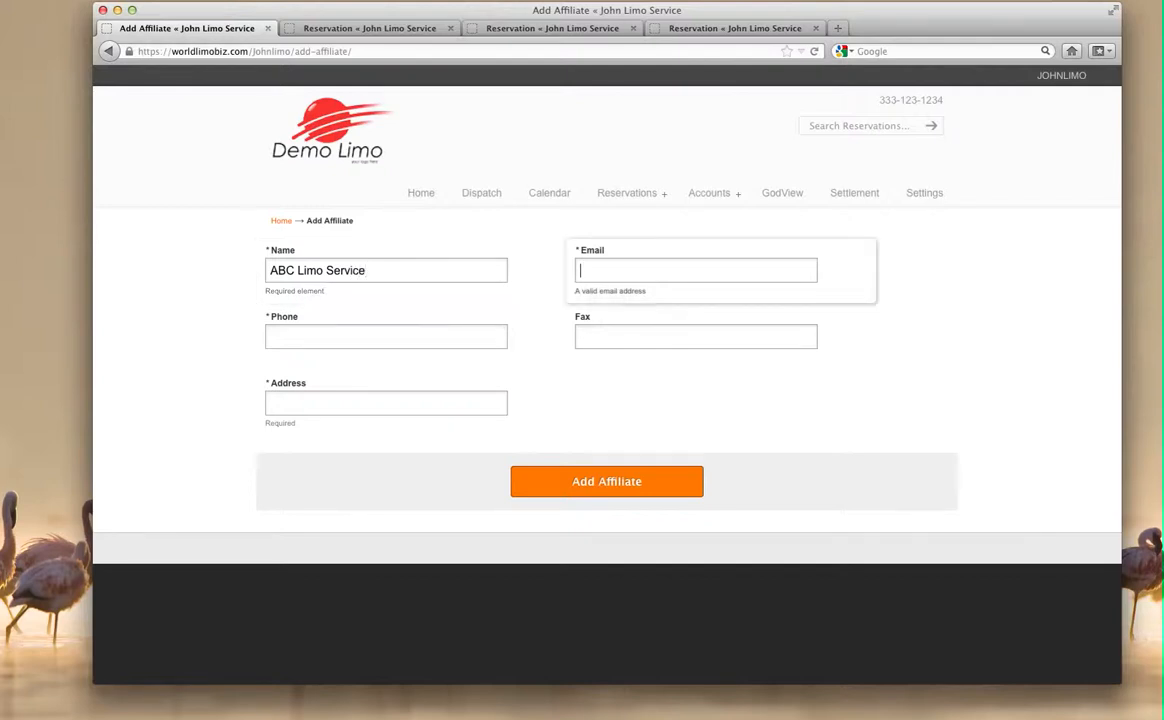
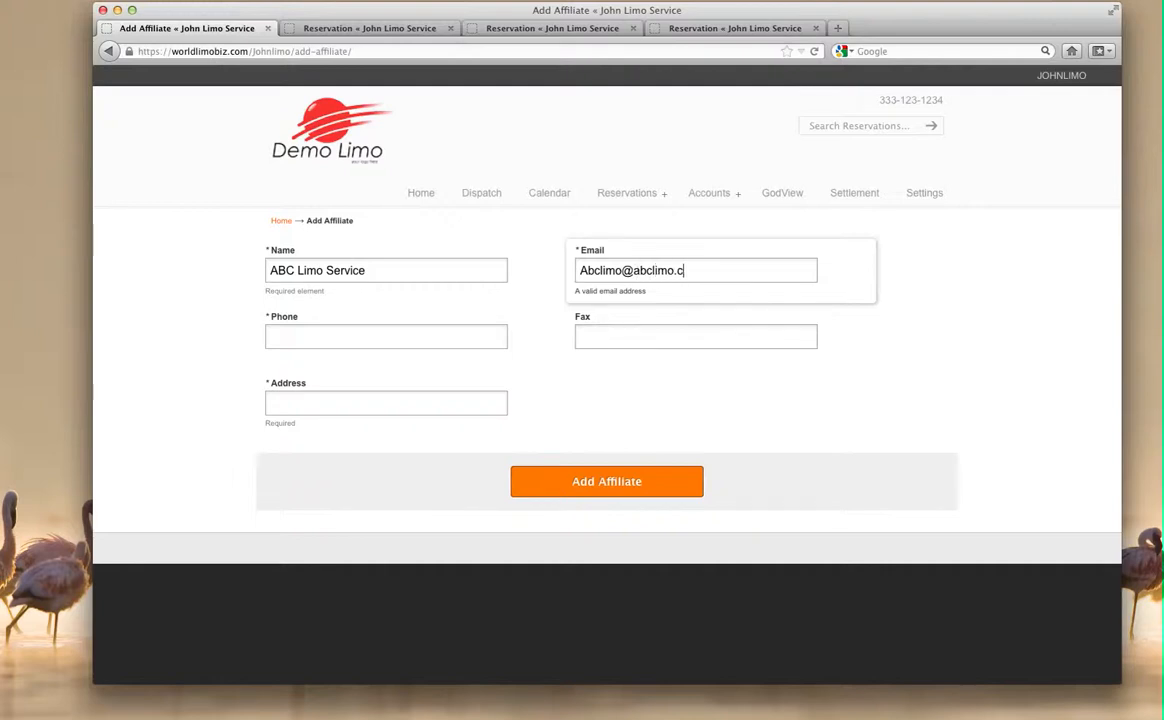
left_click(386, 336)
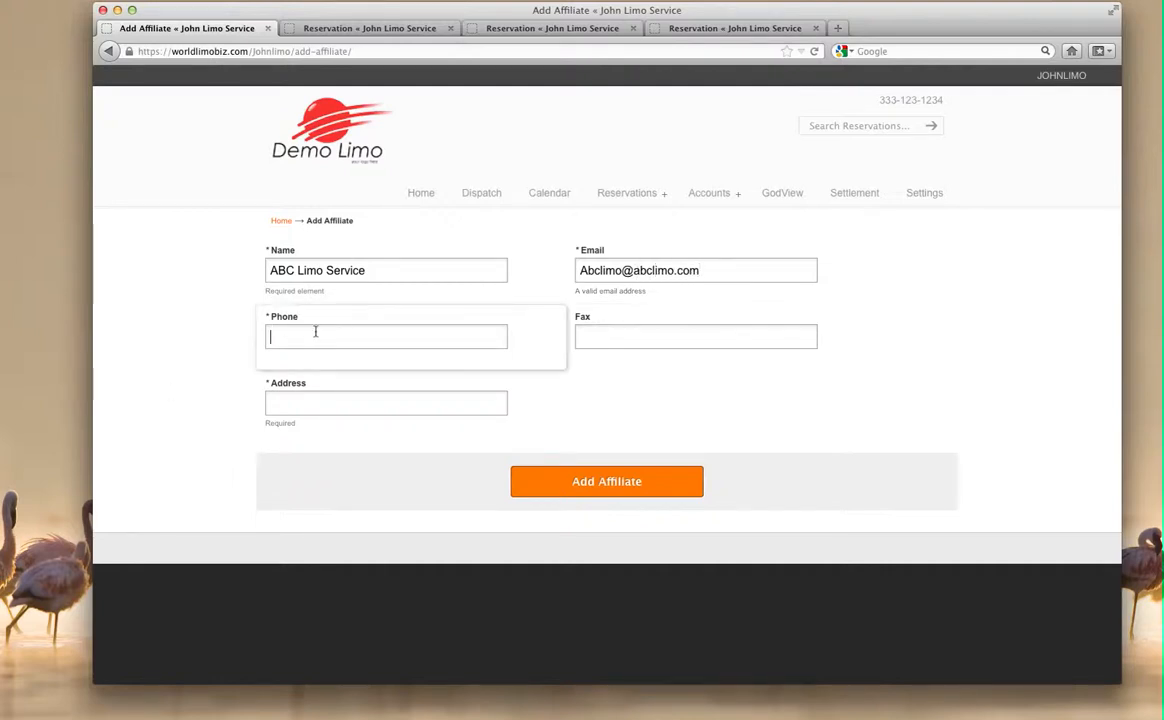
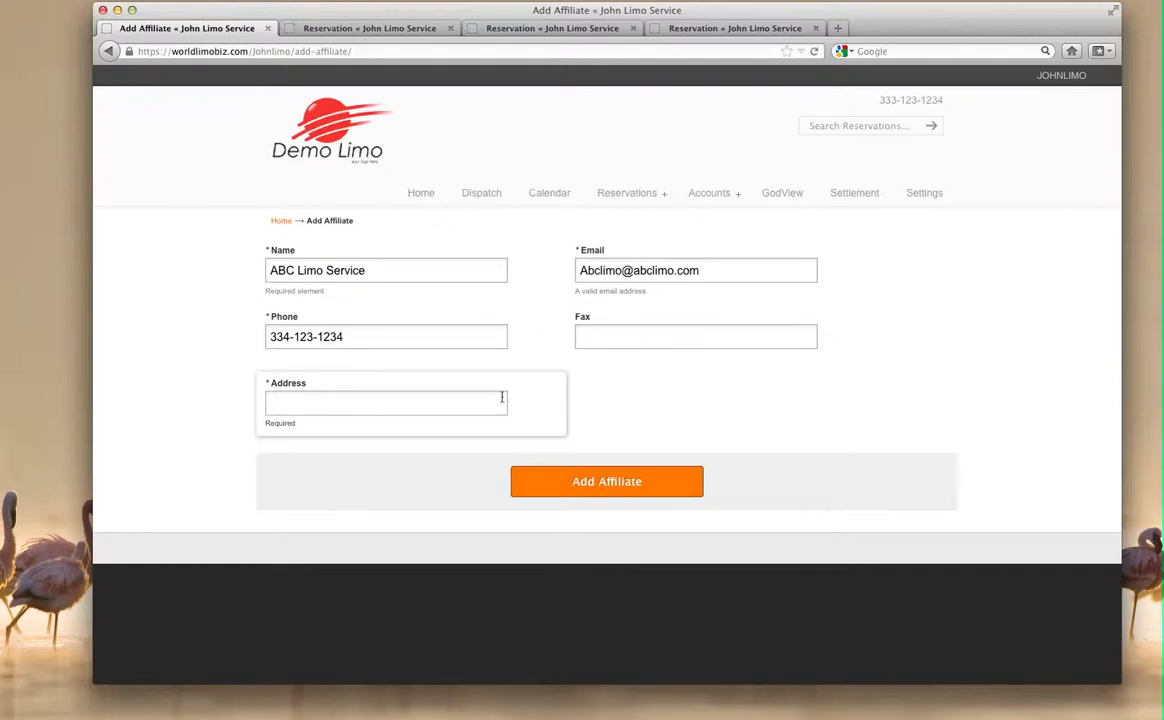
left_click(386, 402)
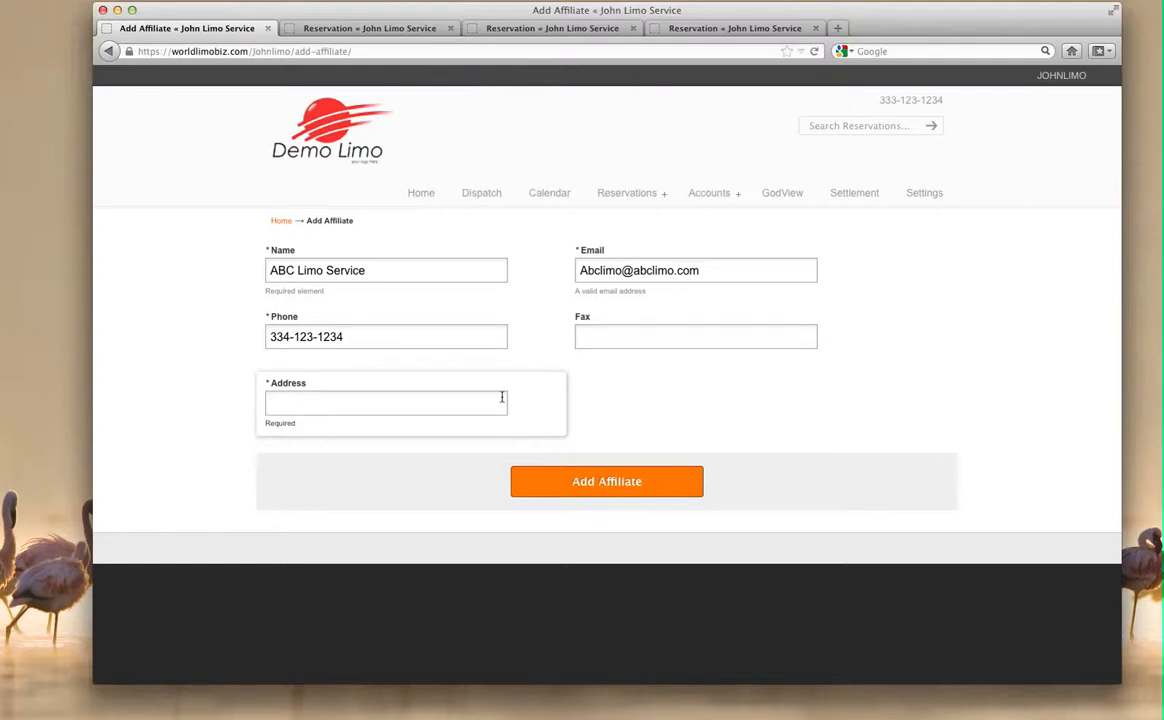
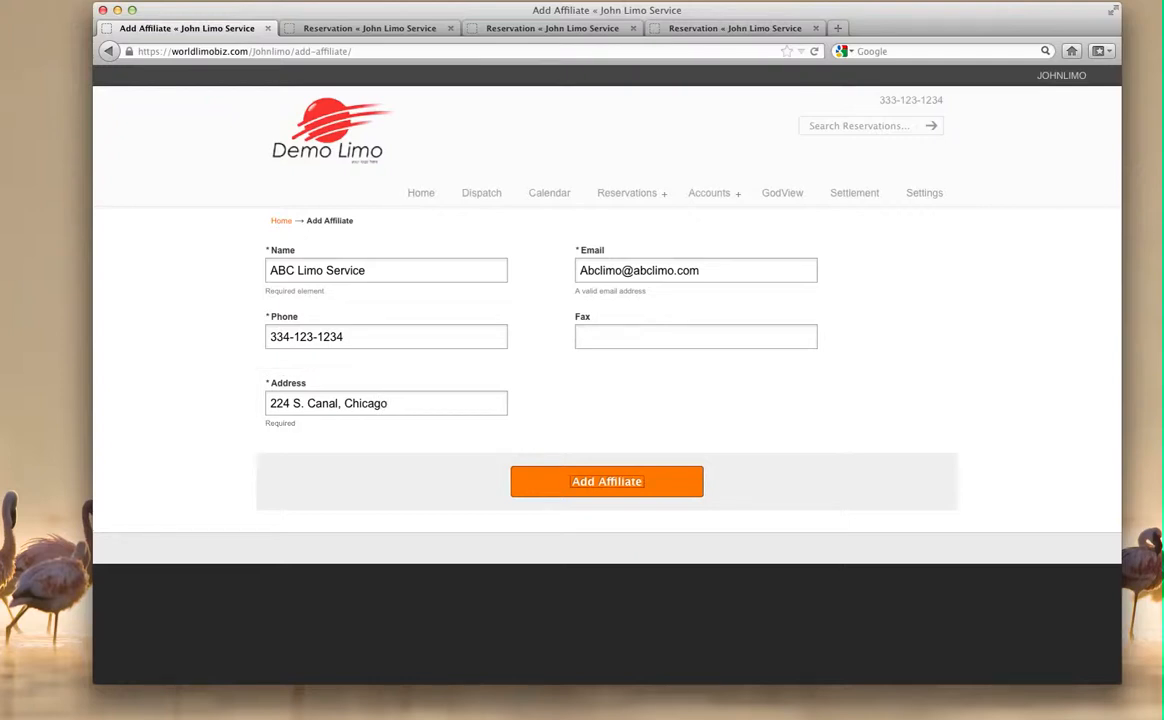
left_click(386, 404)
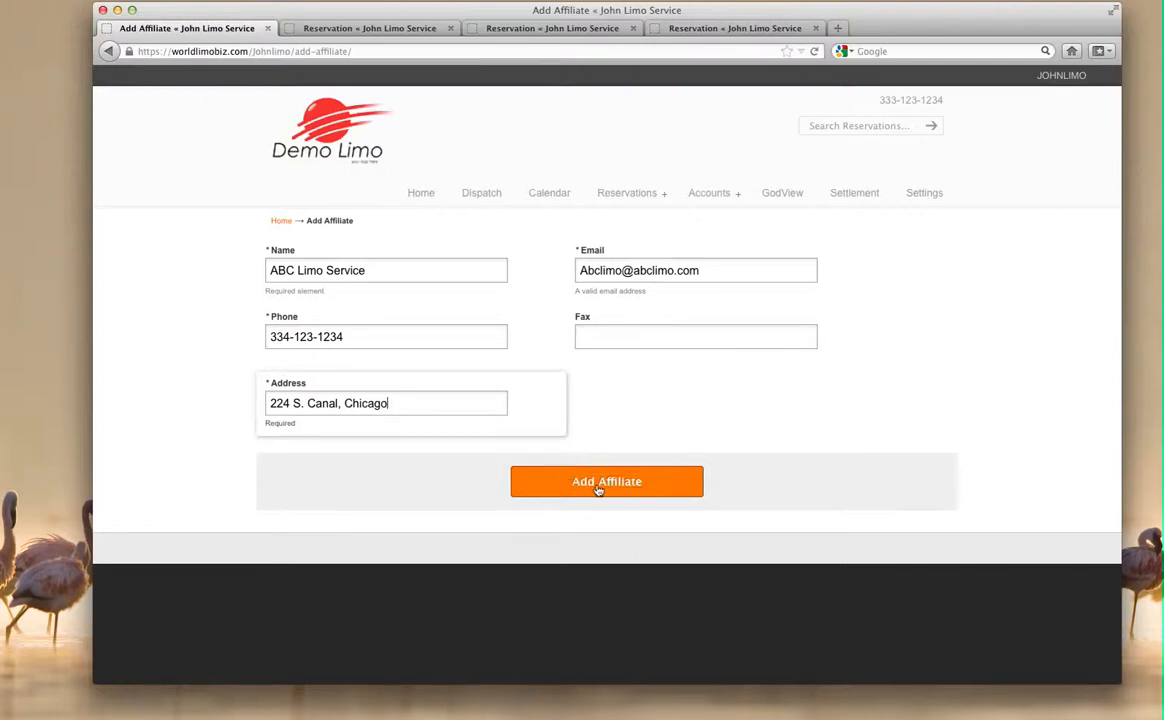
left_click(606, 480)
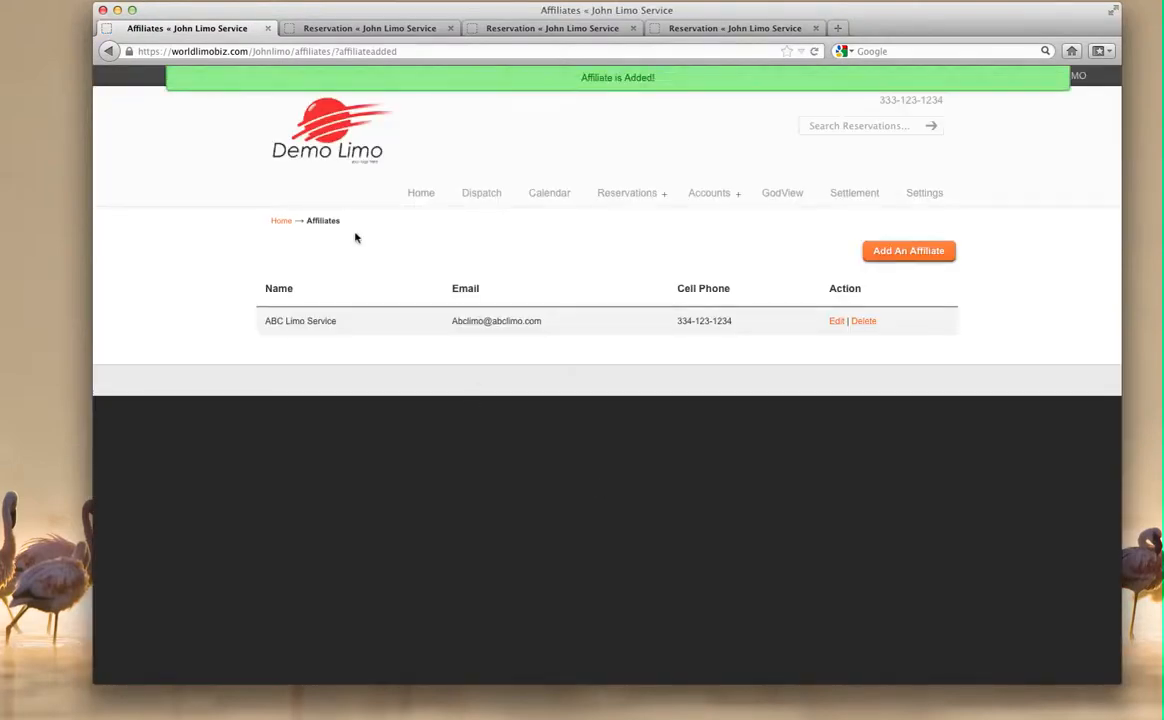
mouse_move(510, 276)
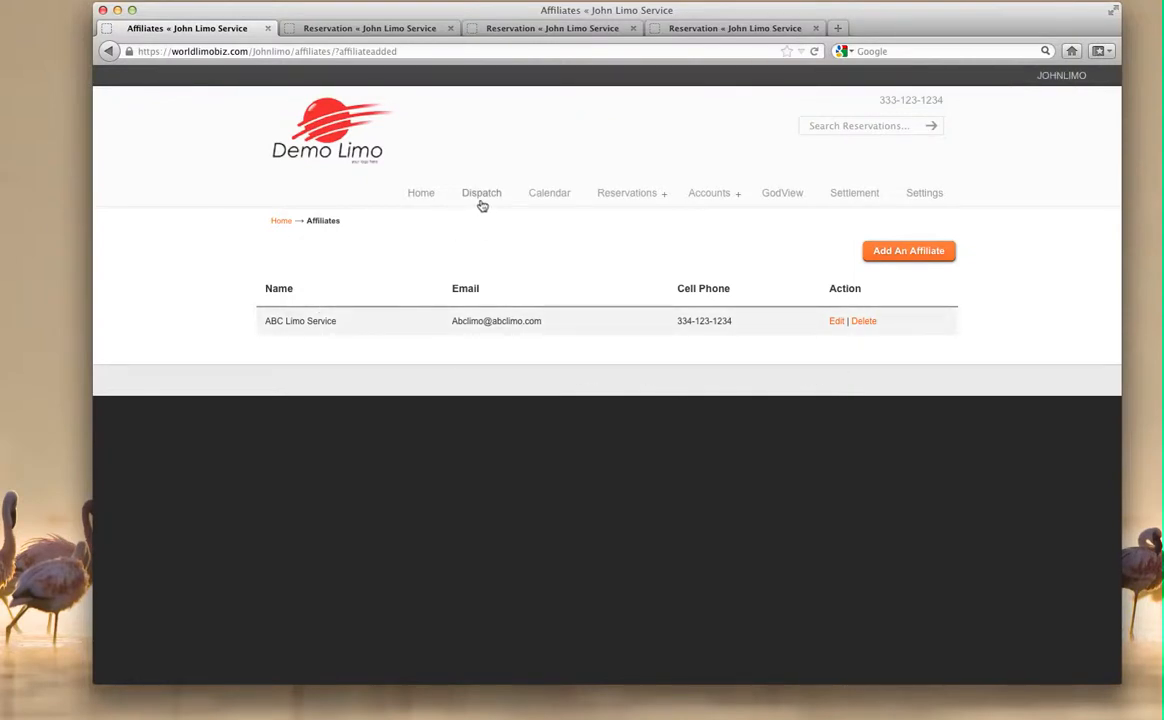
Return to the John Limo Service home page and load the Dispatch board
left_click(420, 192)
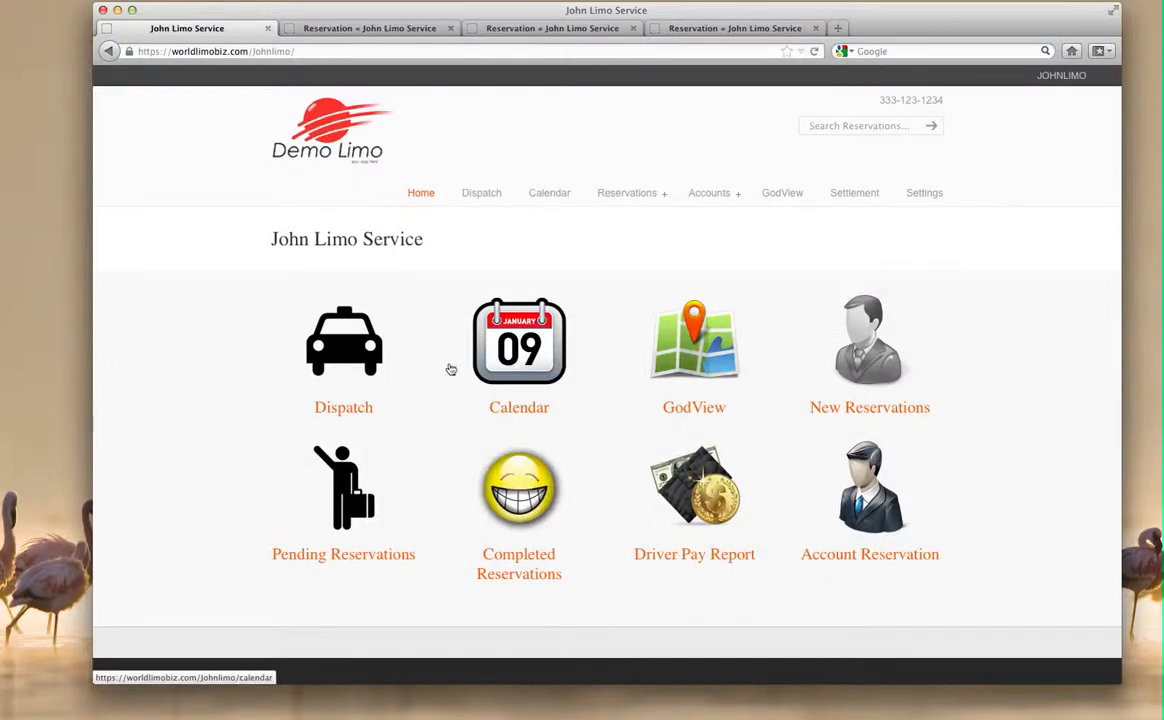
left_click(344, 342)
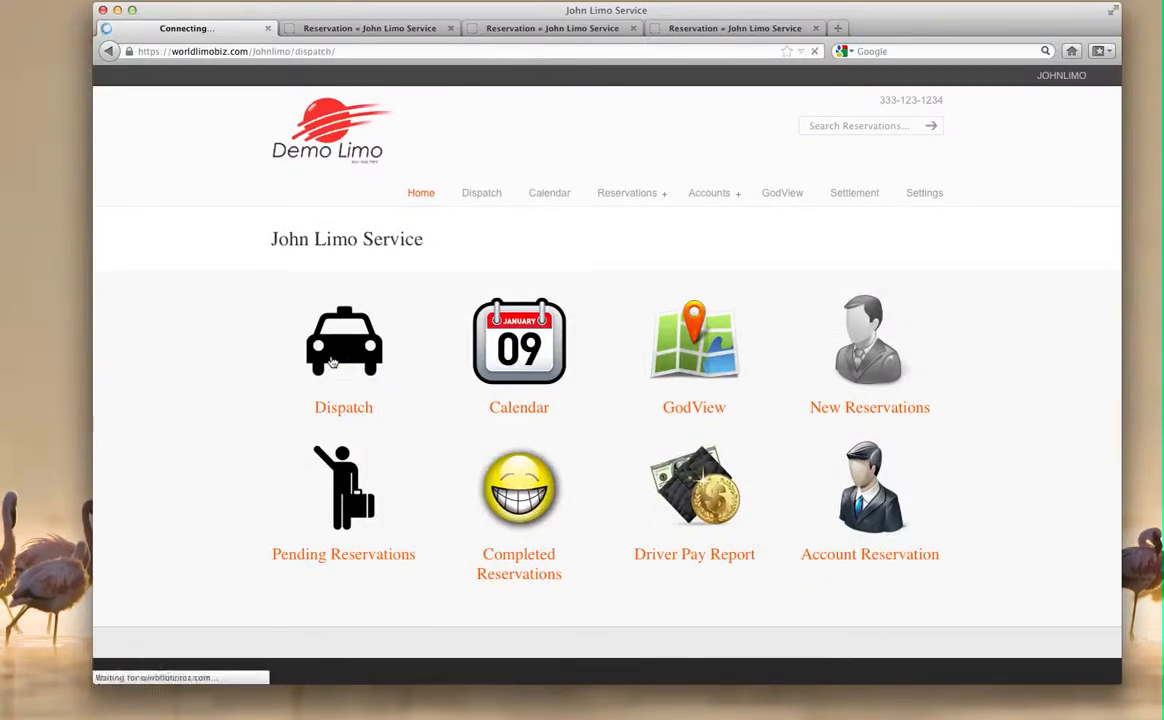
Advance the dispatch board day by day to the 12-03-2012 reservations
left_click(344, 356)
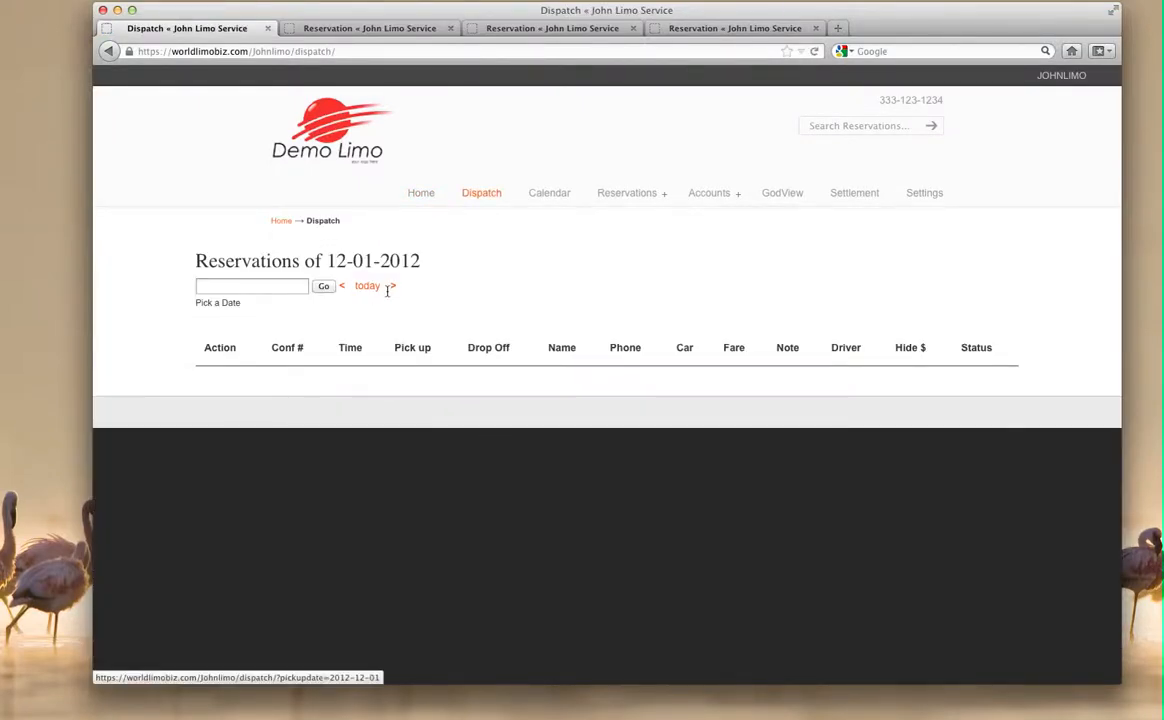
left_click(392, 286)
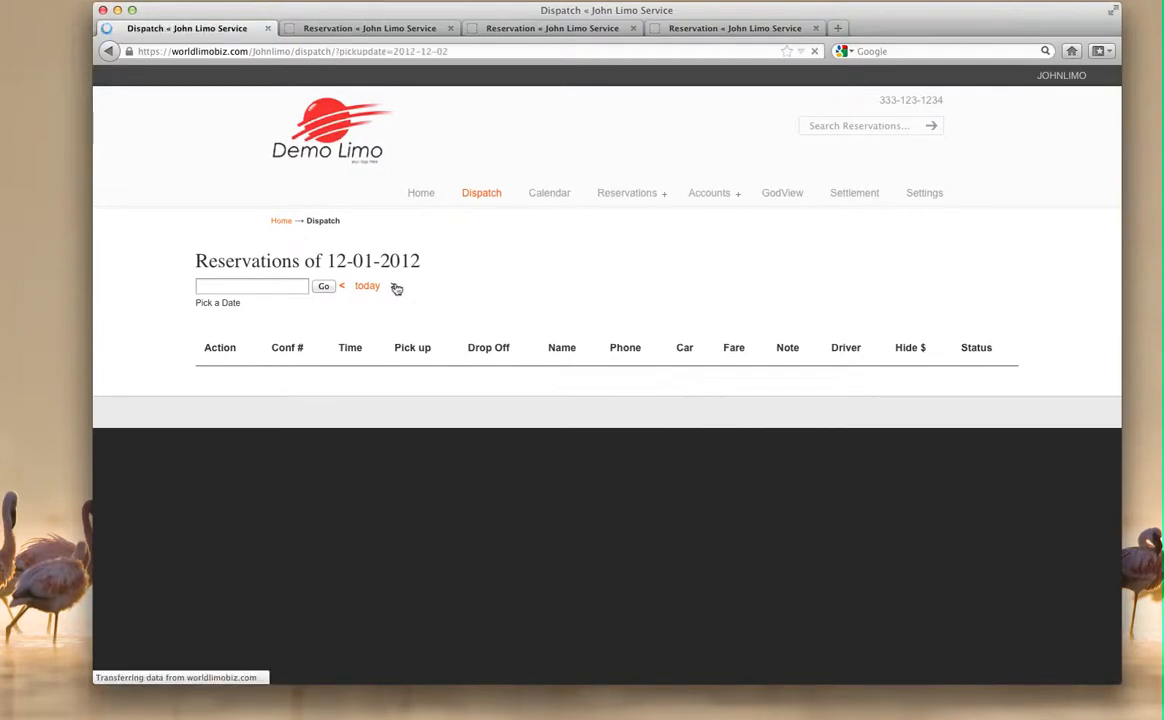
left_click(396, 288)
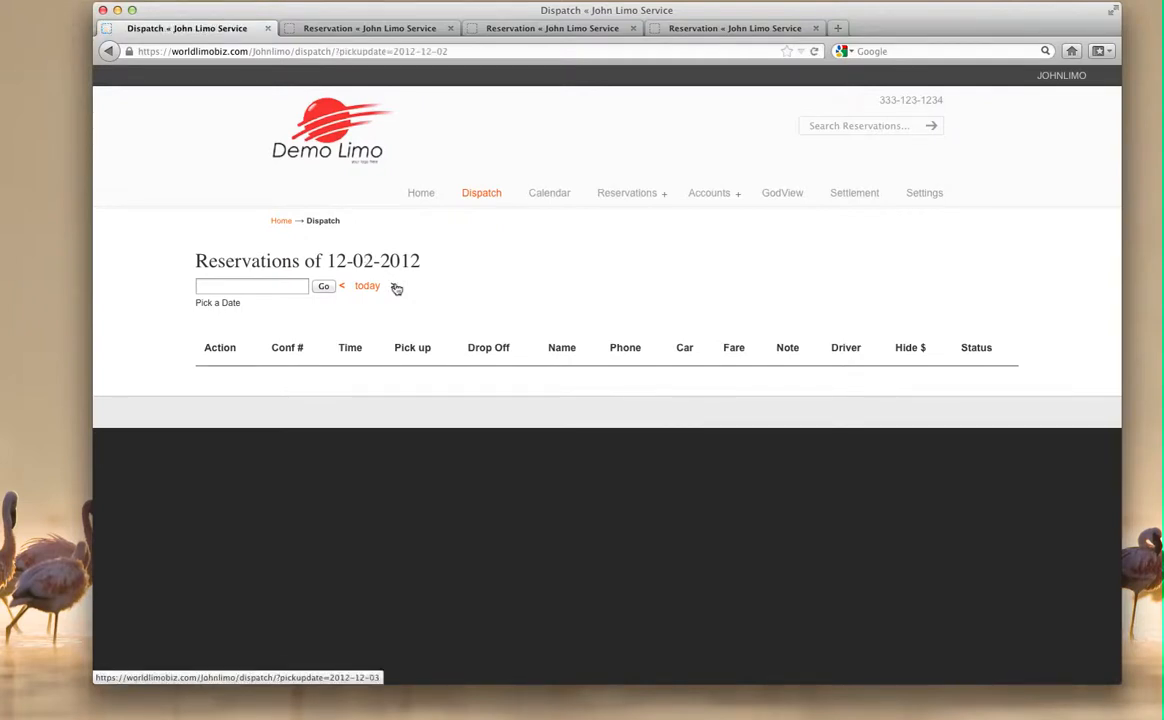
left_click(396, 288)
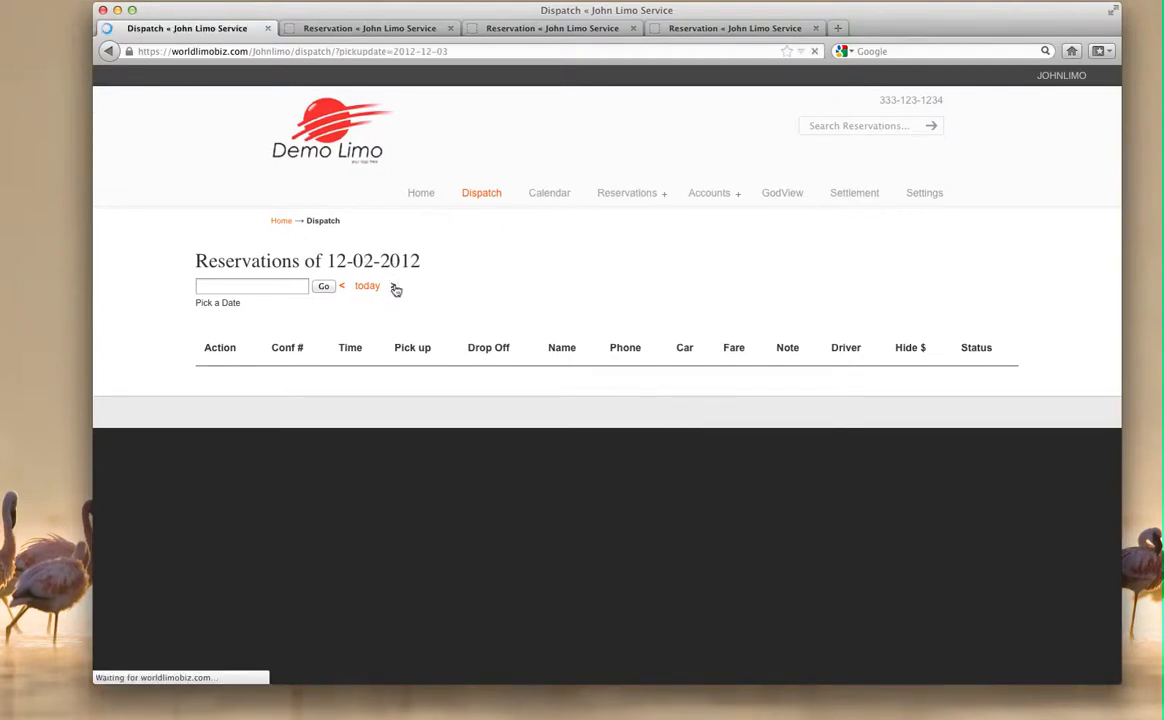
left_click(392, 286)
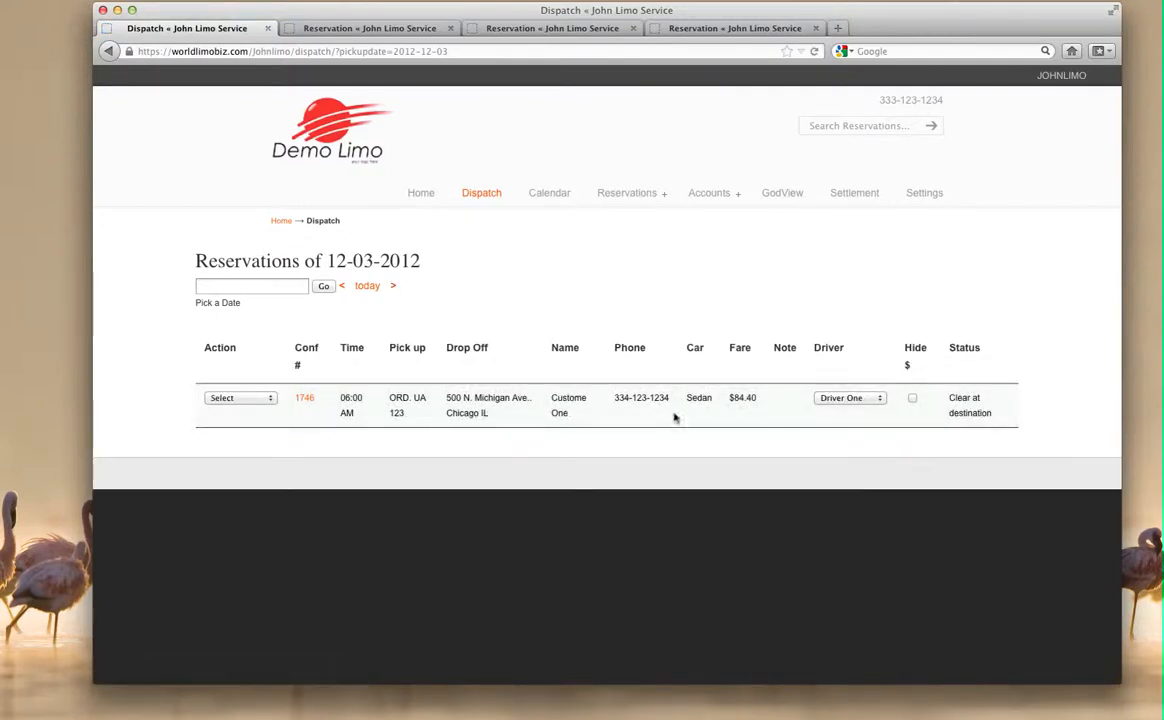
Check the driver choices and set the reservation's status to Pending
left_click(850, 396)
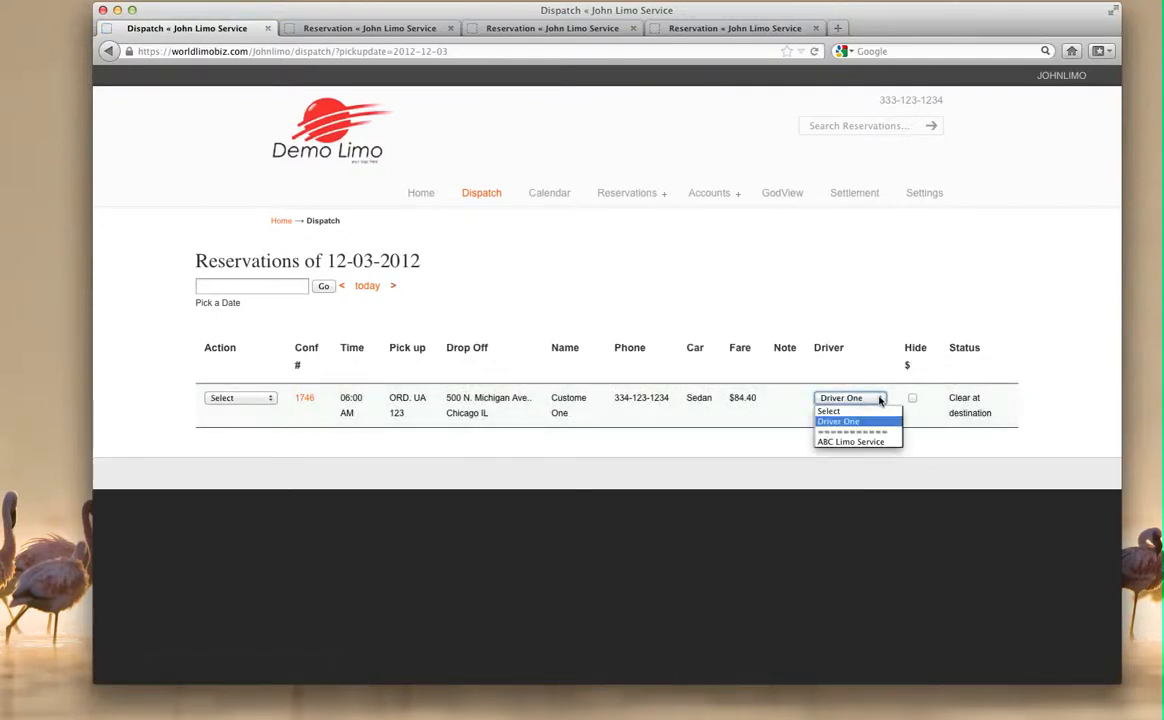
left_click(240, 398)
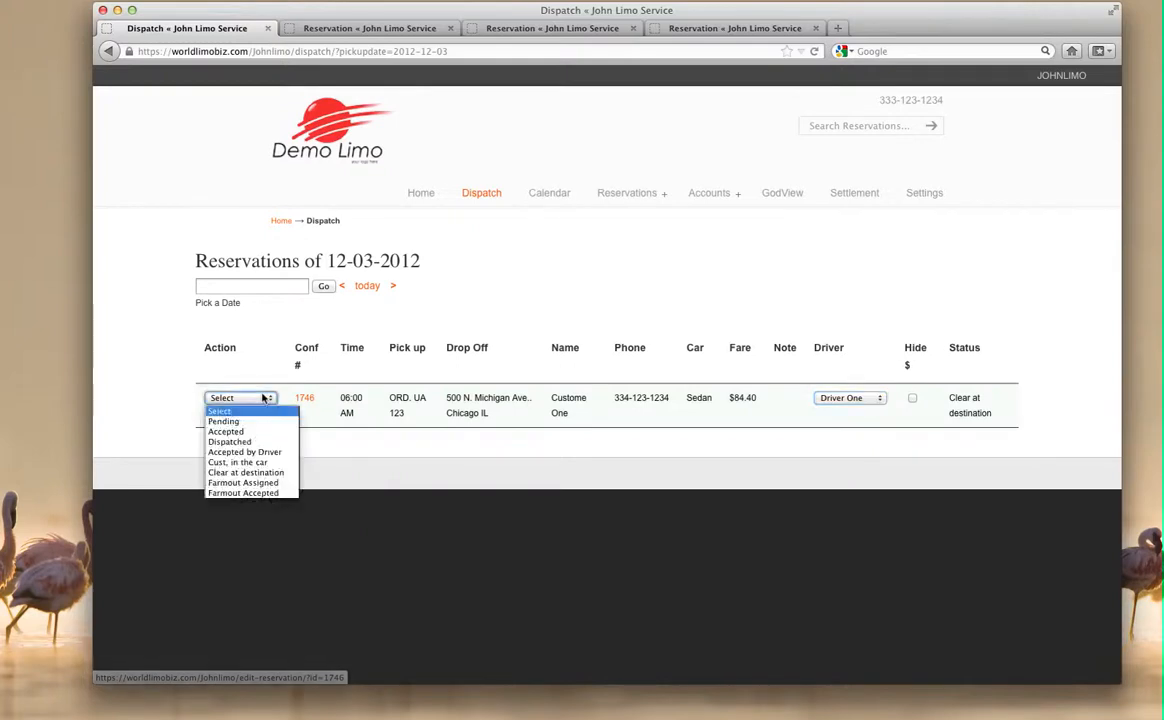
mouse_move(226, 432)
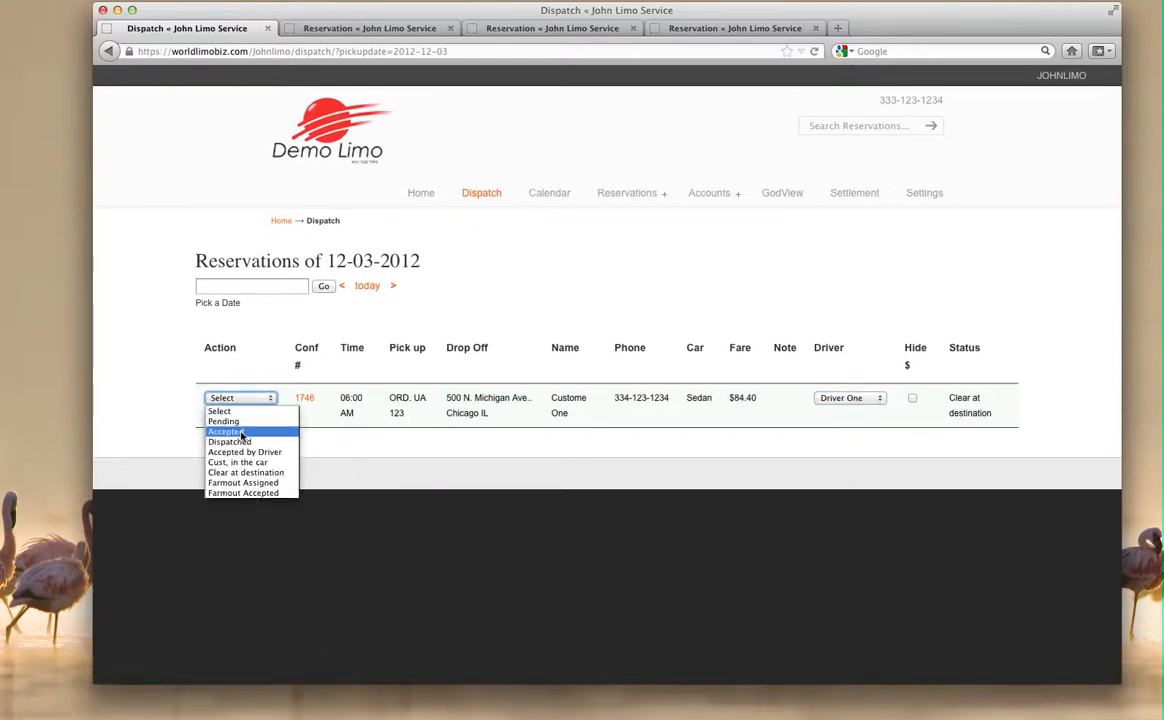
left_click(224, 420)
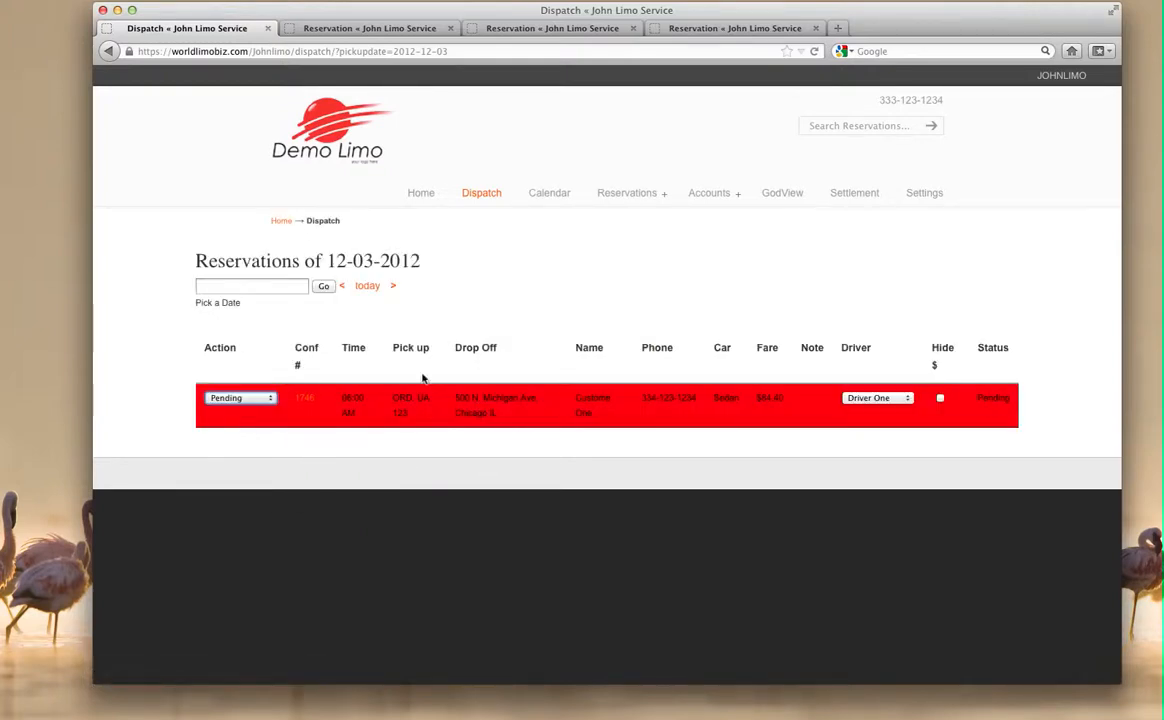
Assign ABC Limo Service as driver and mark the reservation Farmout Assigned
left_click(876, 396)
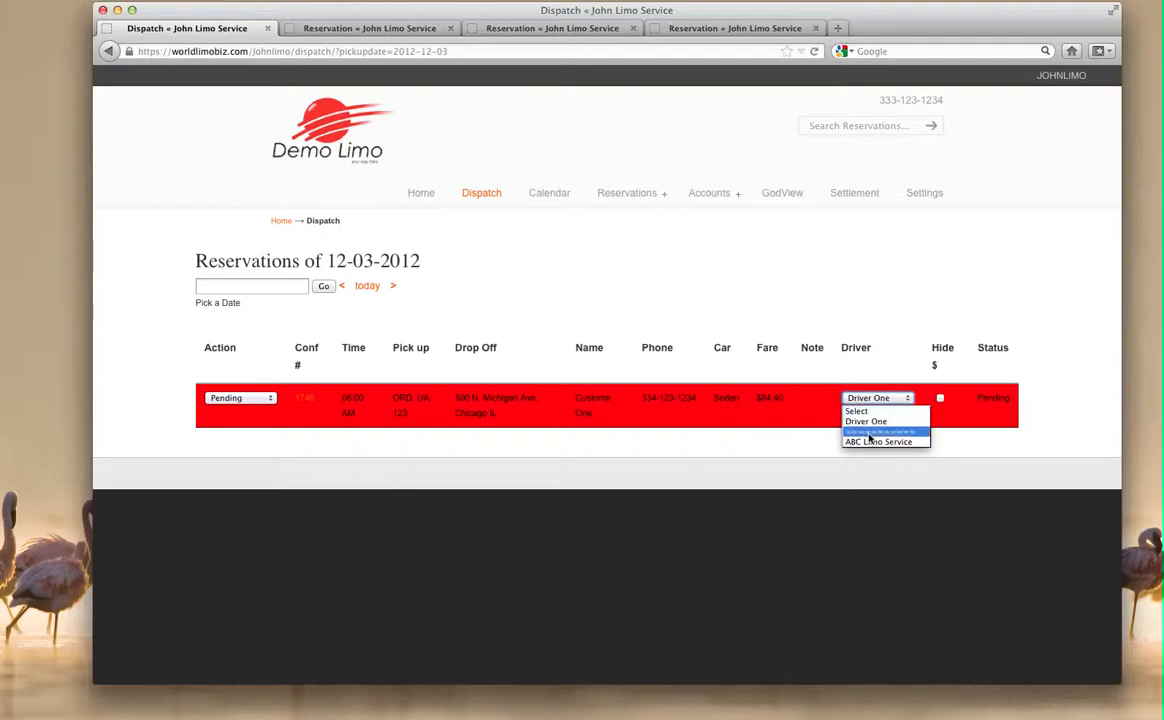
mouse_move(878, 442)
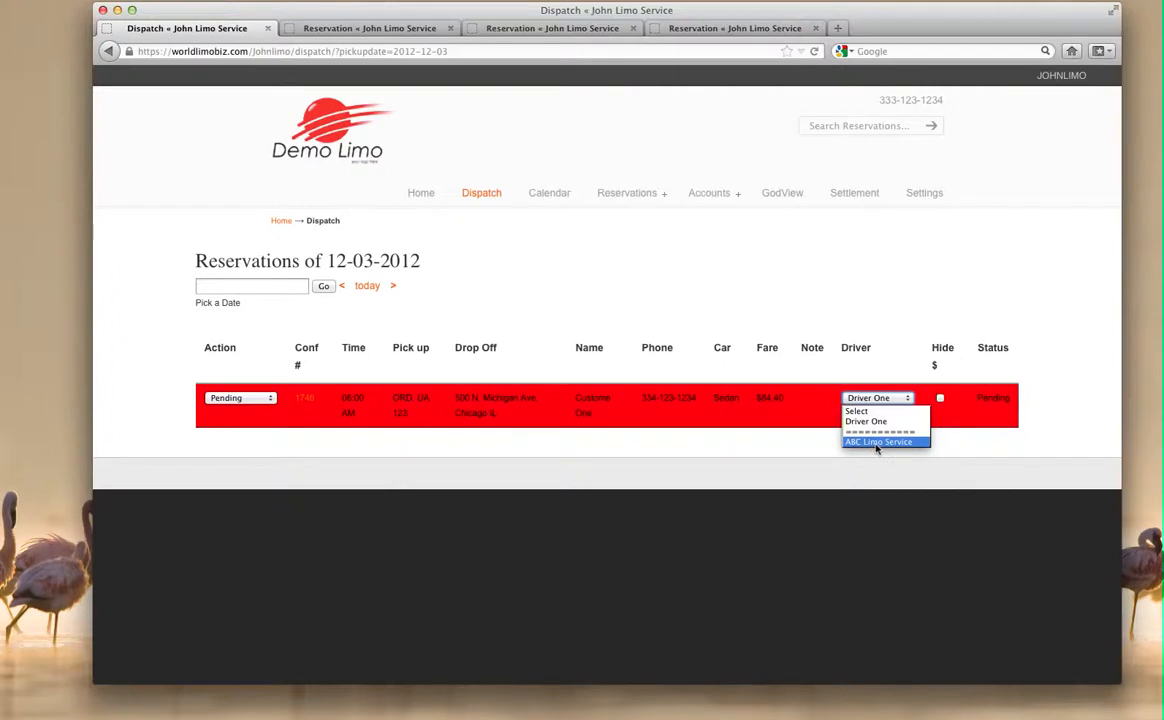
left_click(878, 442)
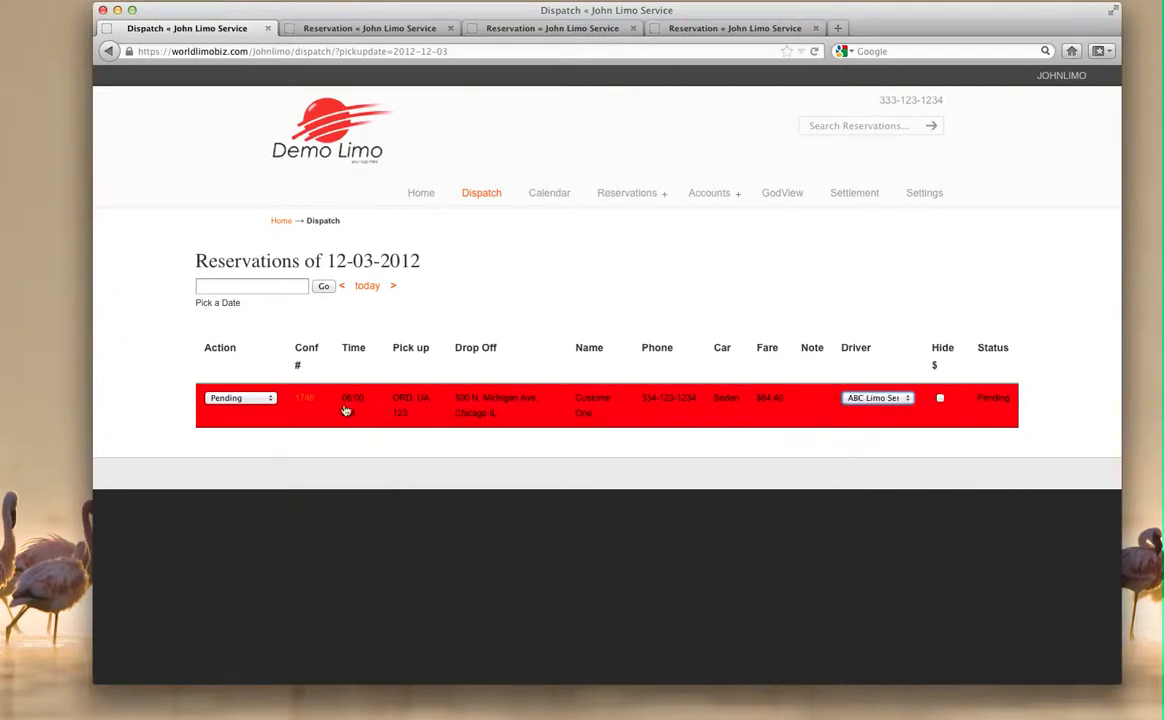
left_click(242, 396)
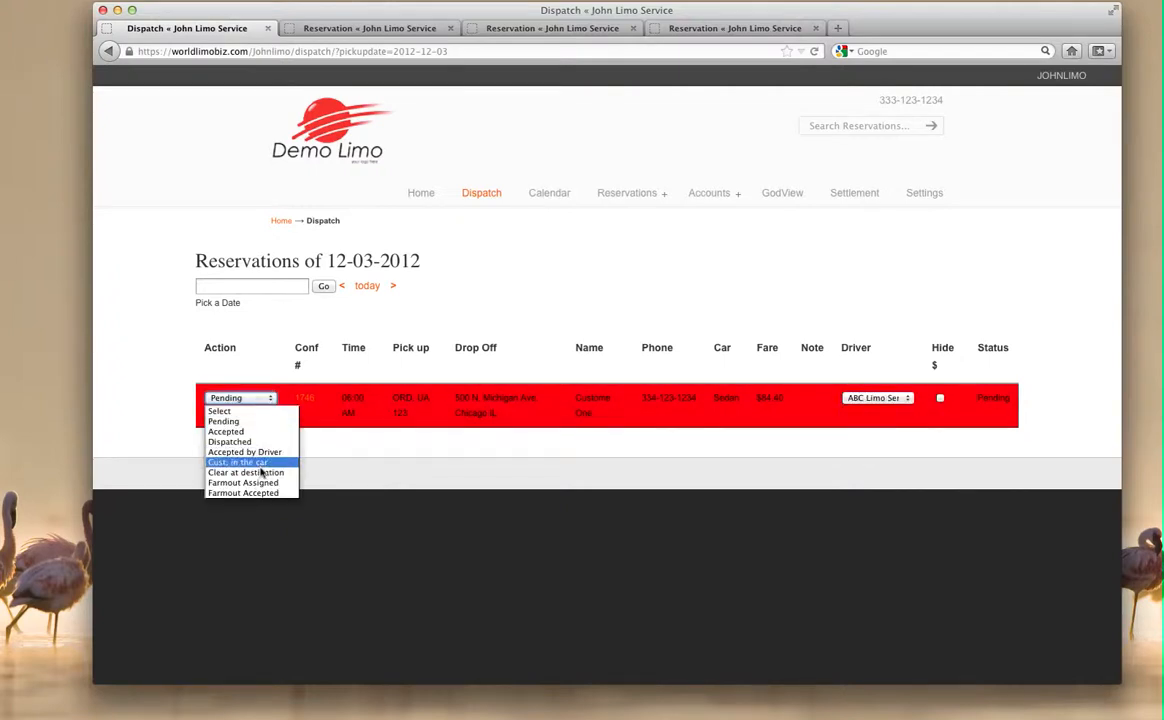
mouse_move(244, 482)
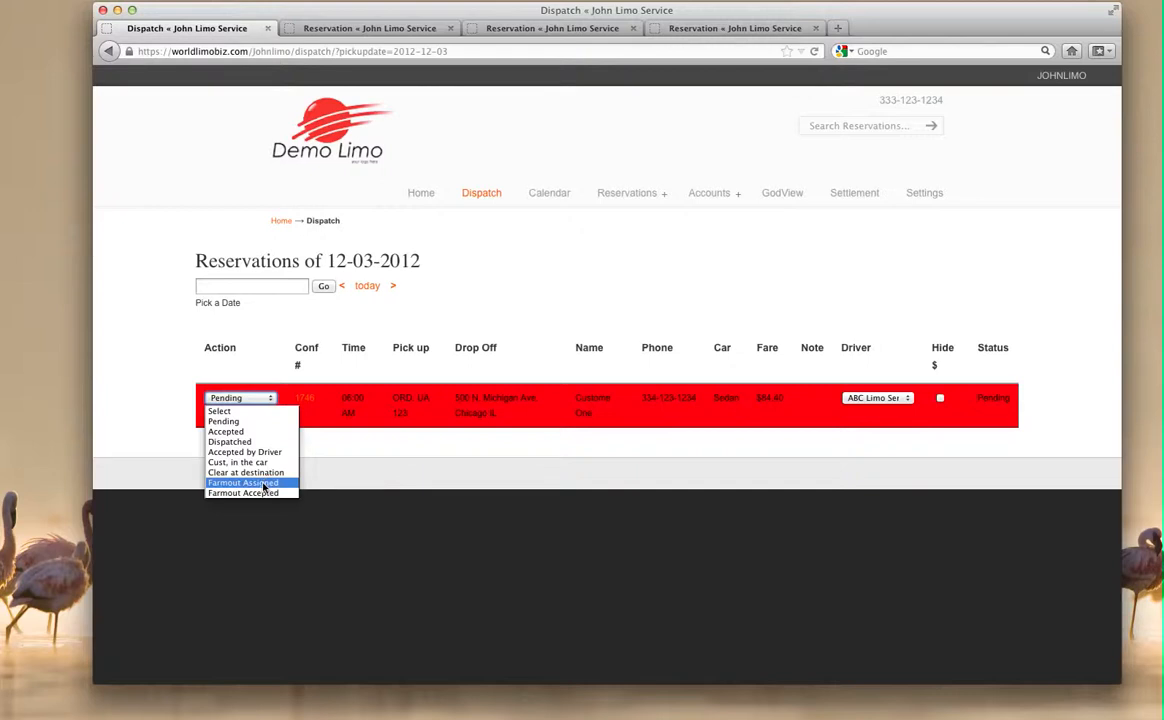
left_click(244, 482)
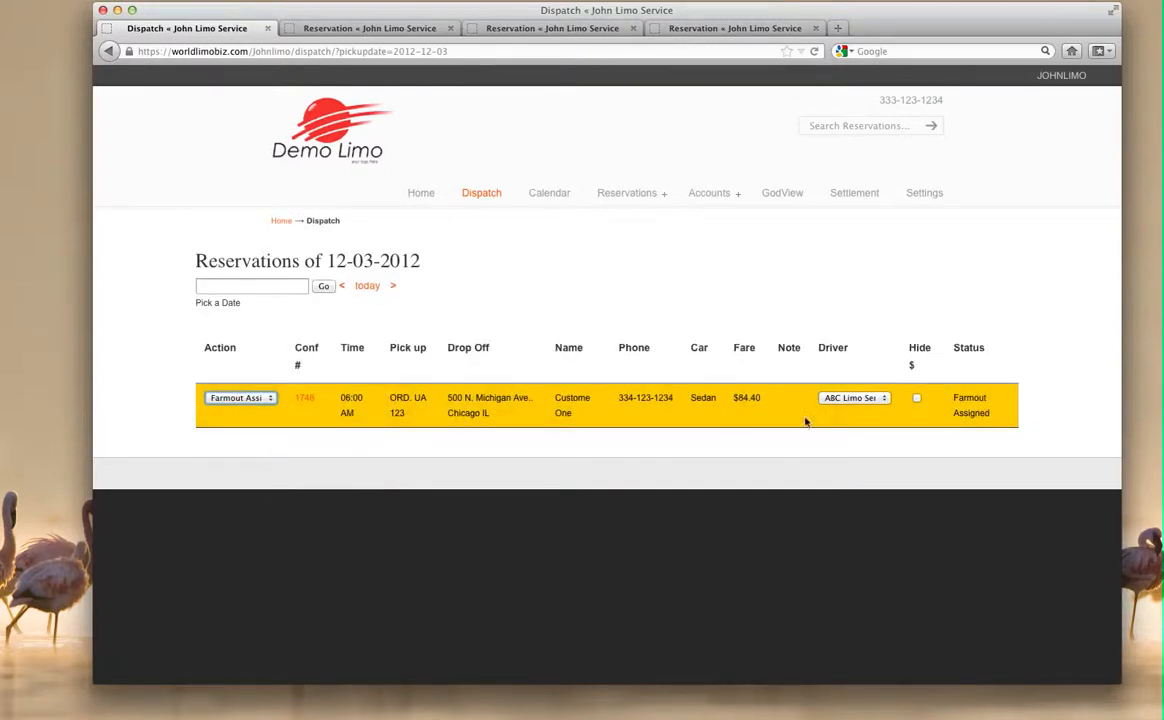
mouse_move(490, 420)
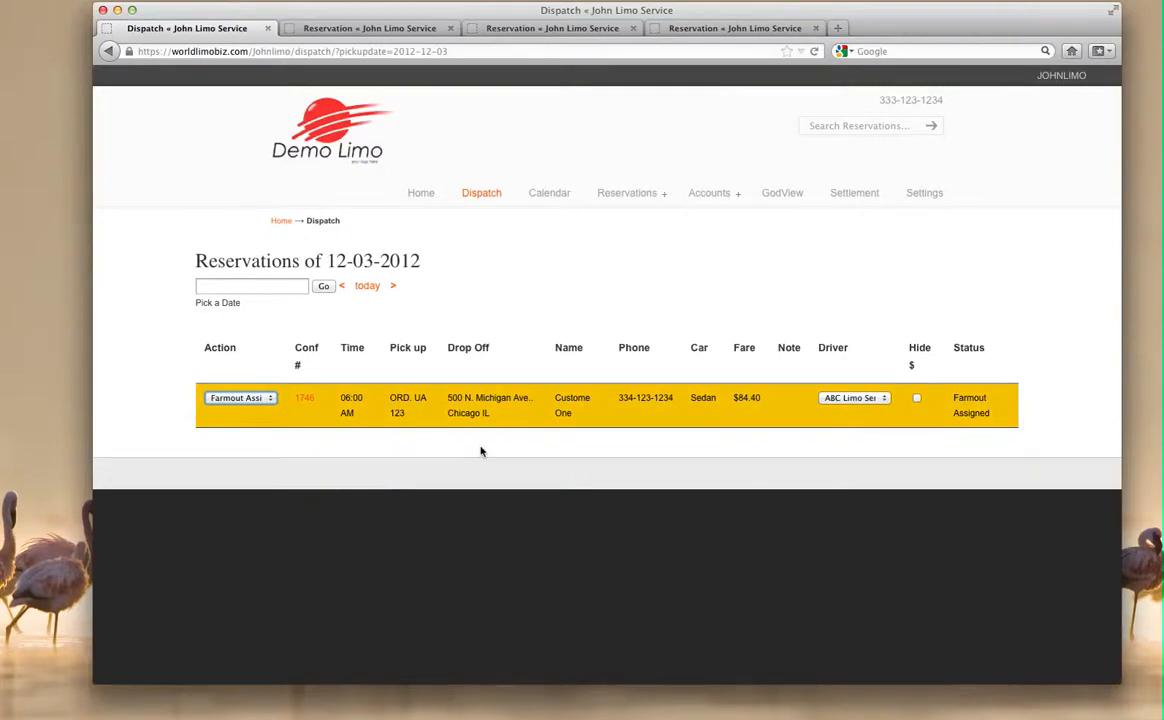
Change the reservation's status to Farmout Accepted
left_click(240, 398)
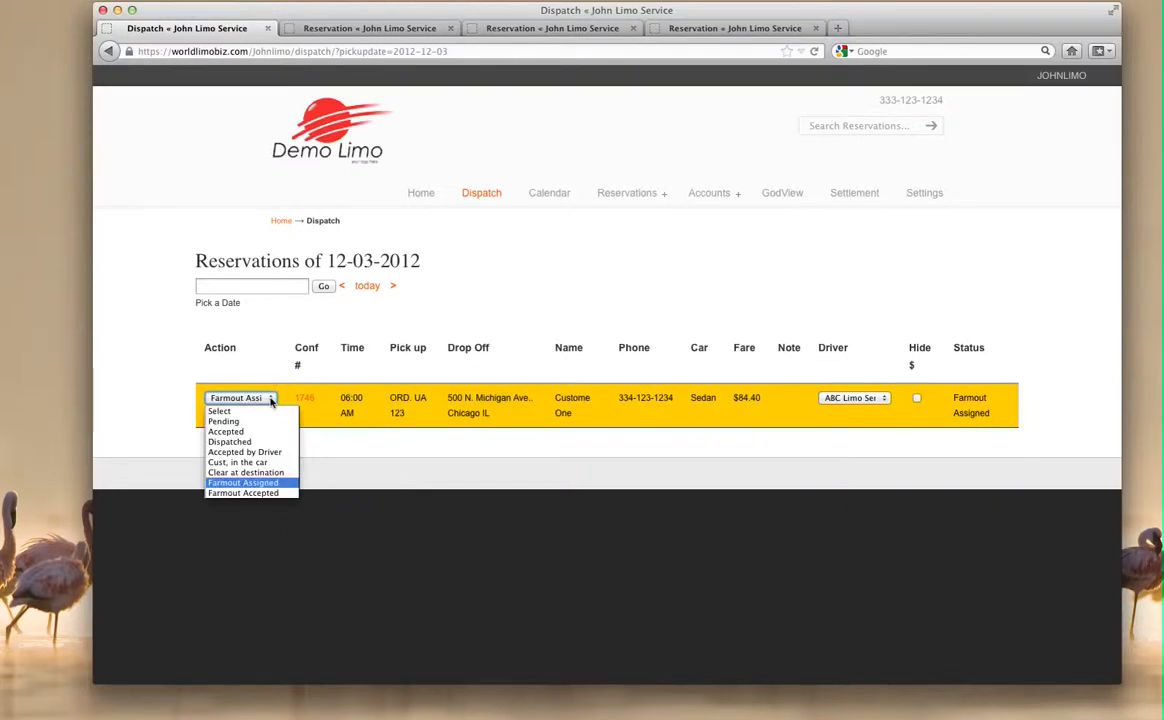
left_click(244, 492)
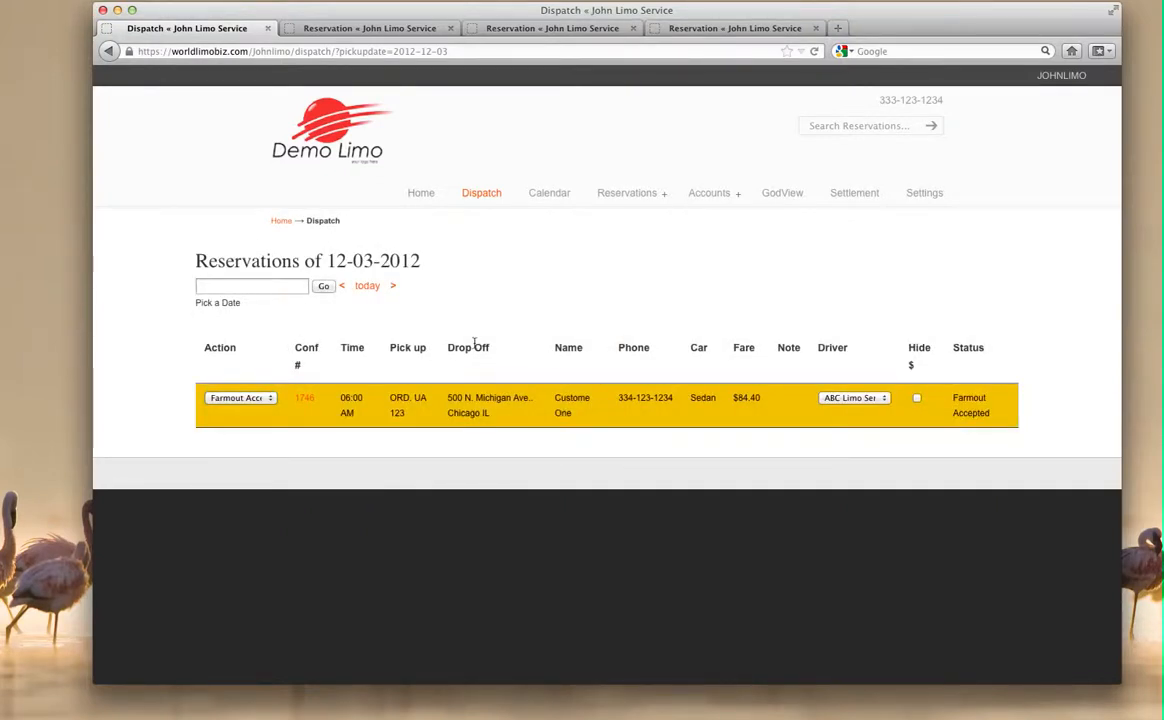
mouse_move(590, 458)
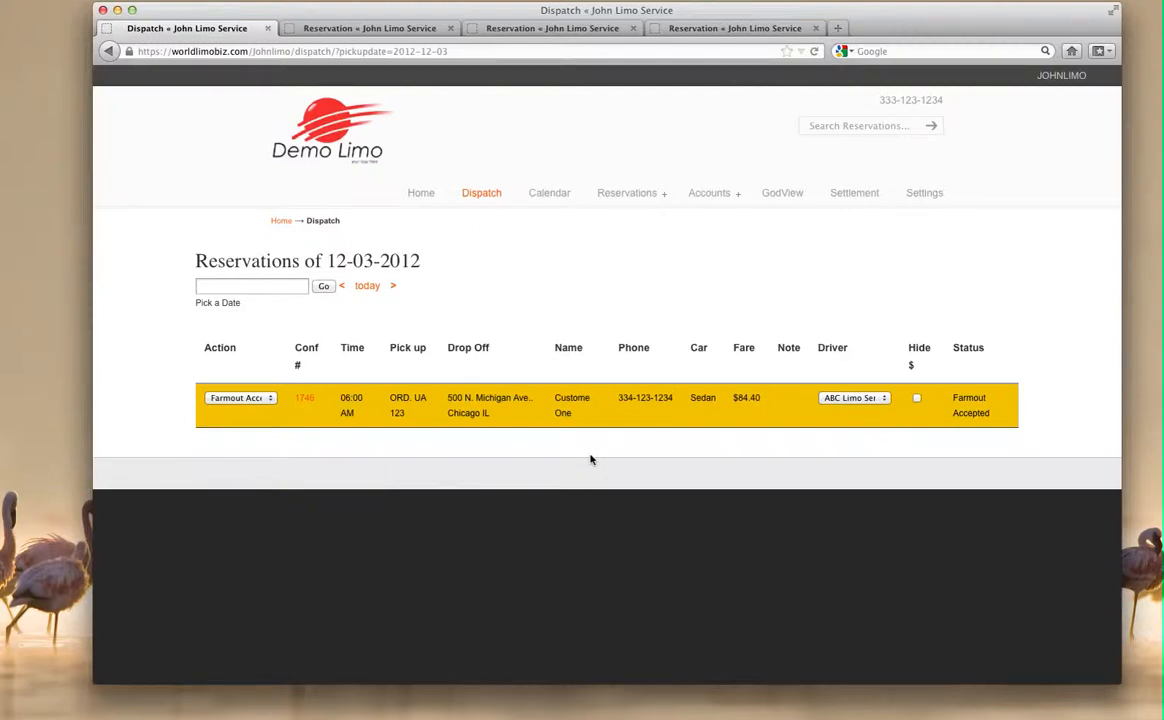